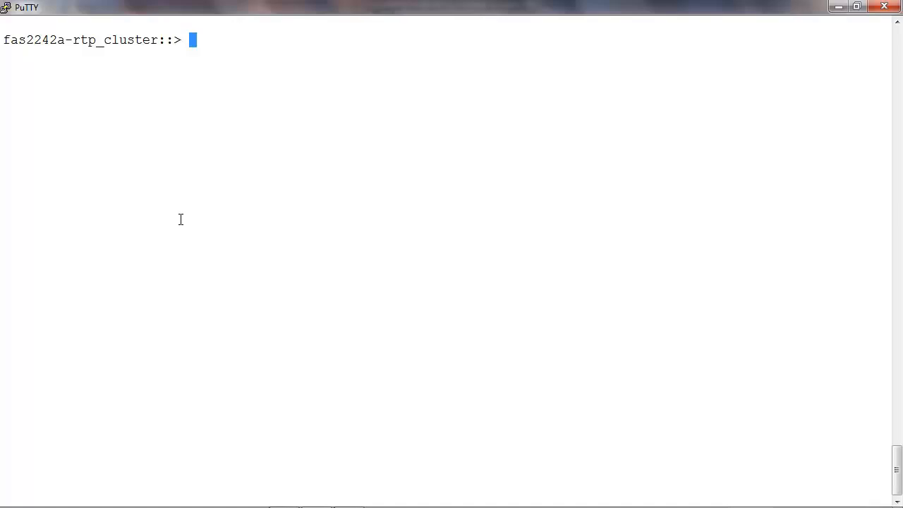
text(st)
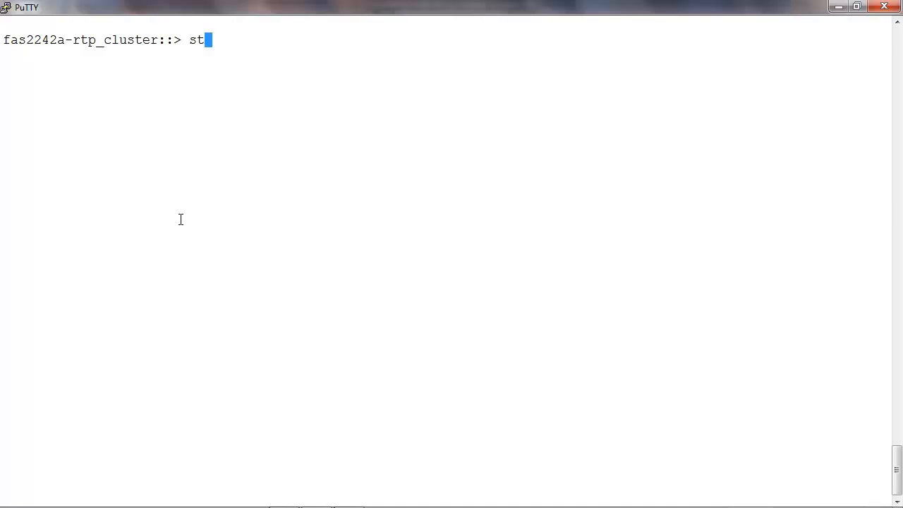
text(orage ag)
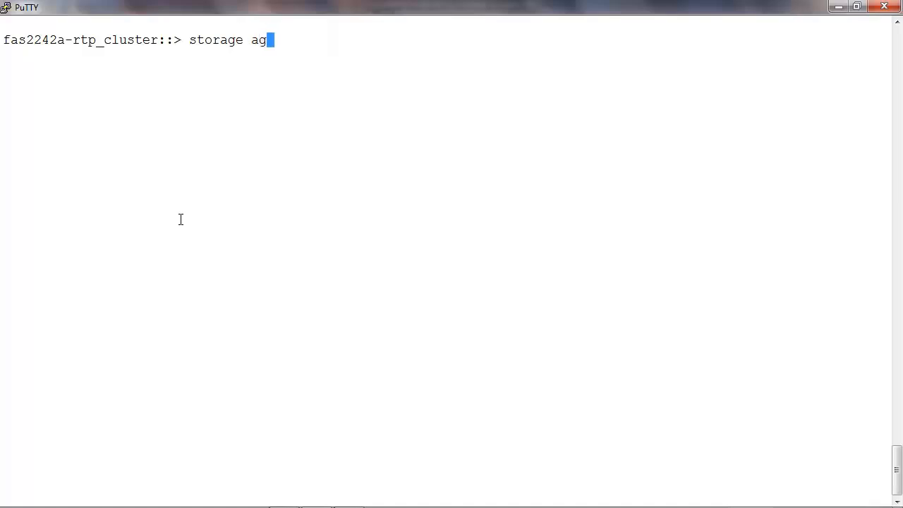
text(gregate show)
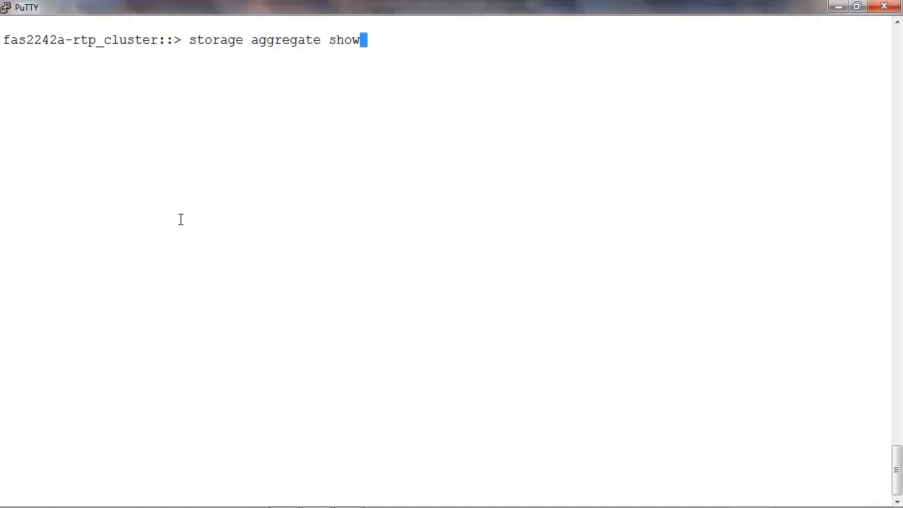
text(-agg)
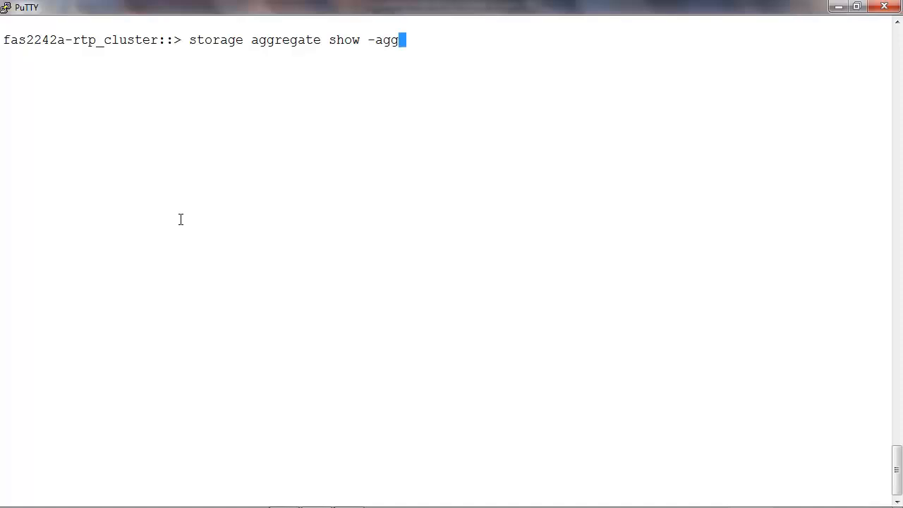
text(regate aggr)
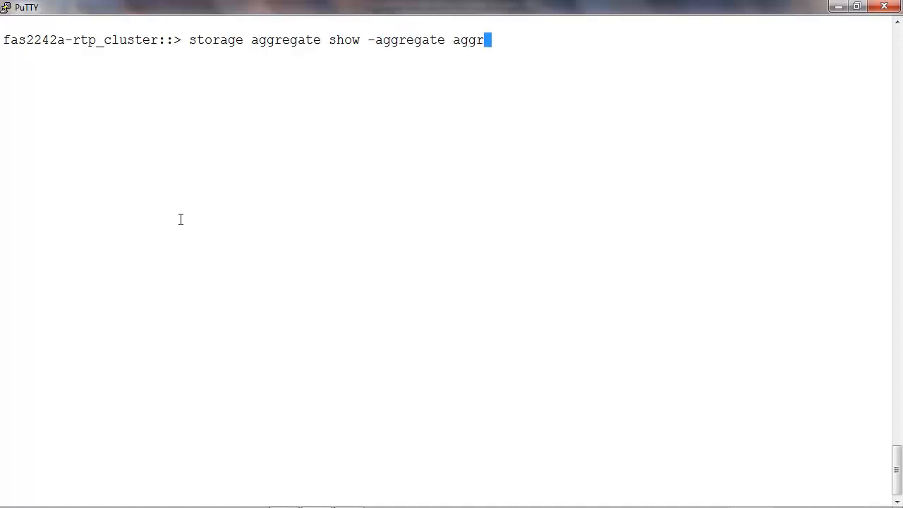
text(_reloc)
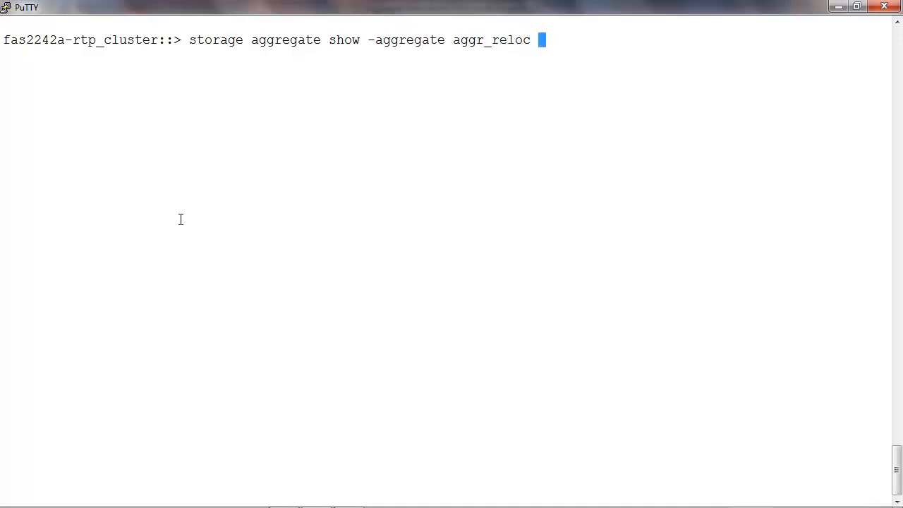
text(-fields)
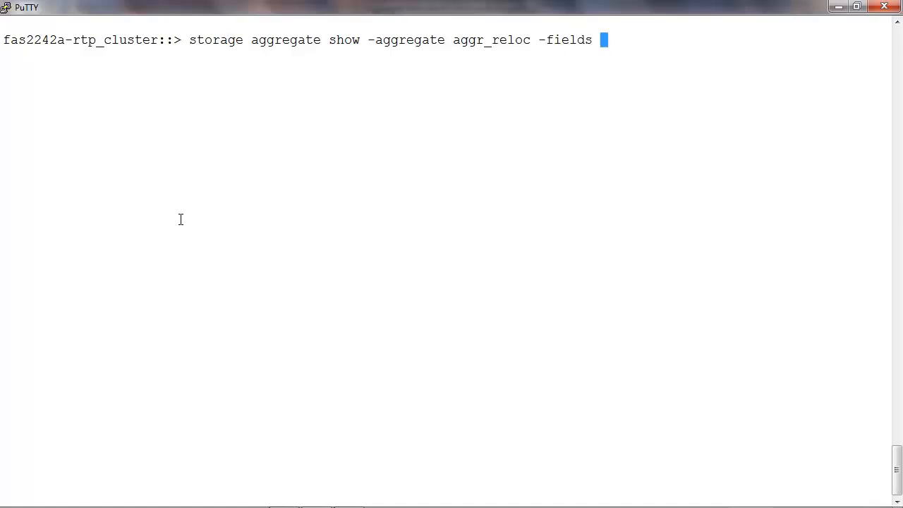
text(ha)
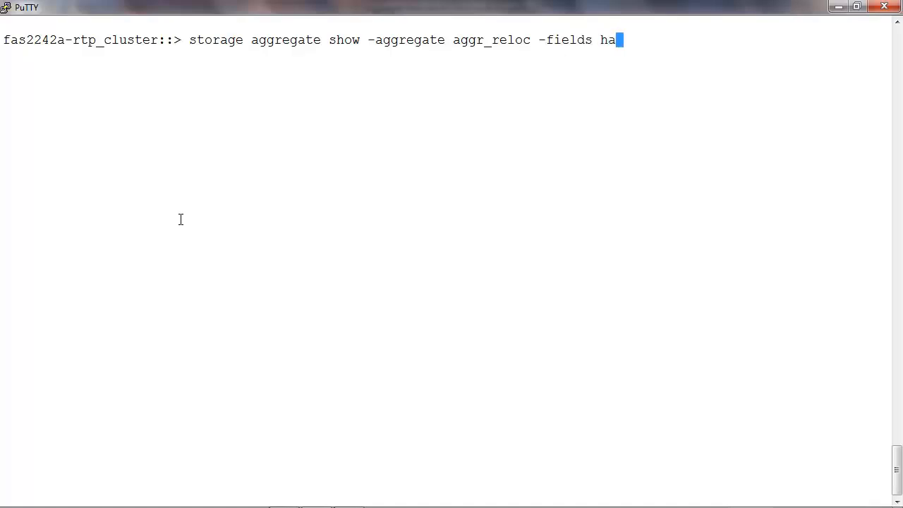
text(-polic)
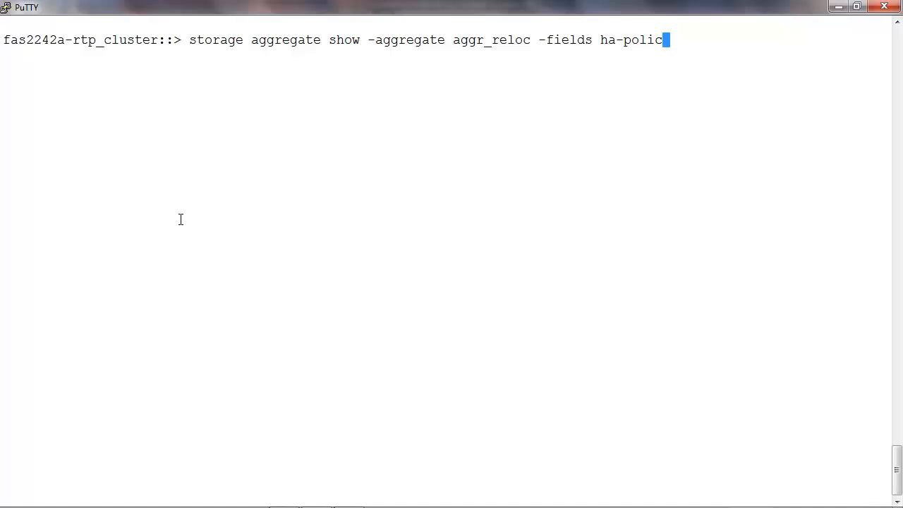
text(y,)
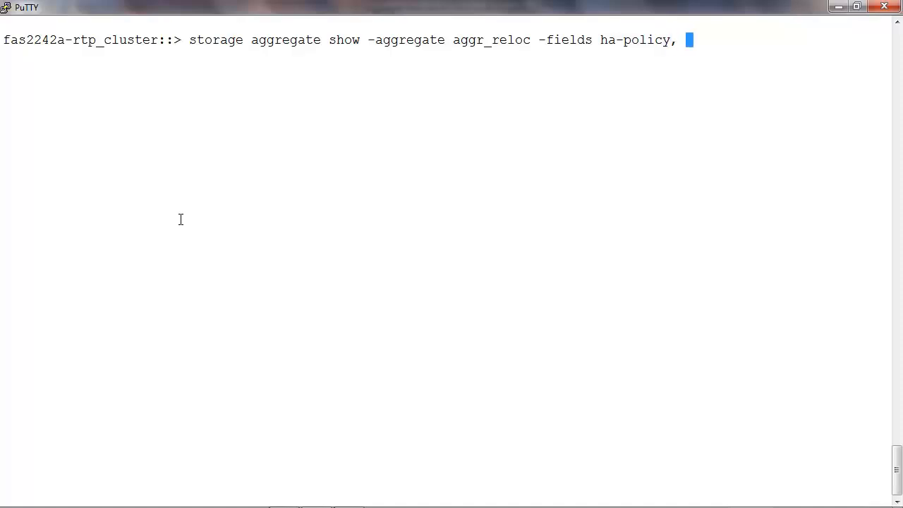
text(root,)
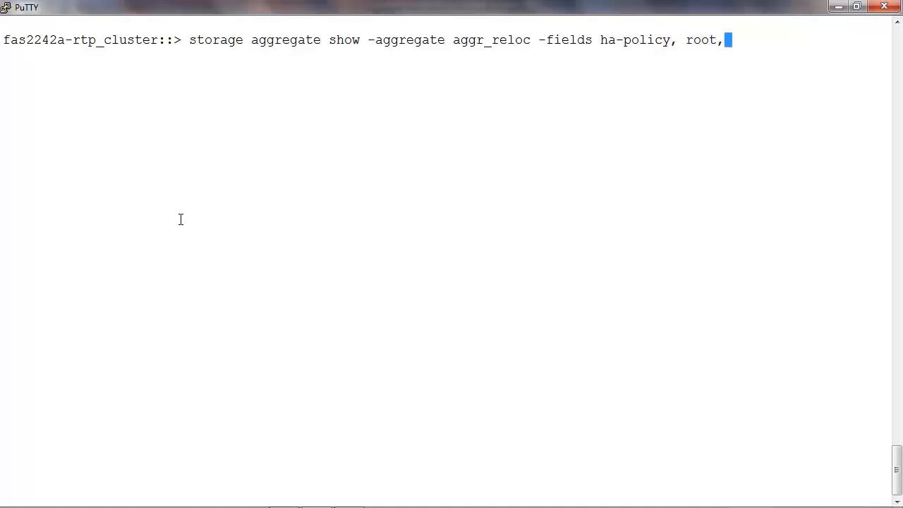
text(owner-name)
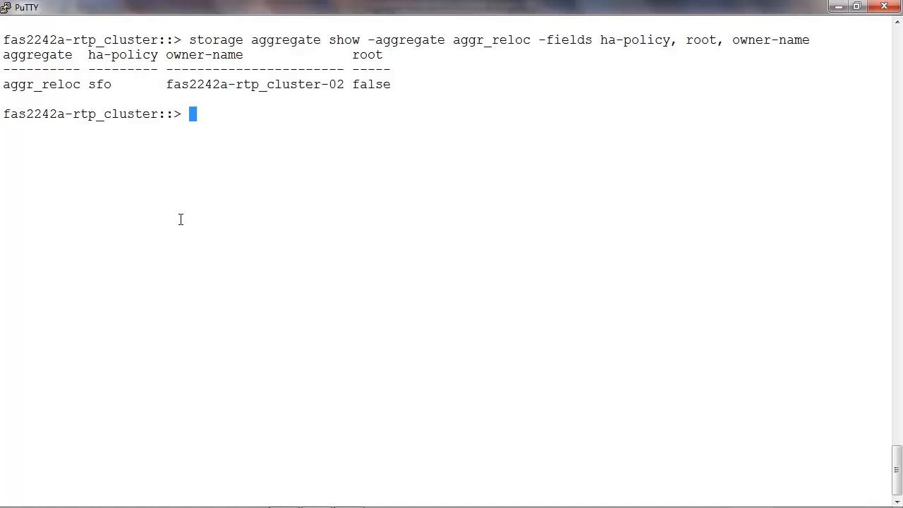
text(storage)
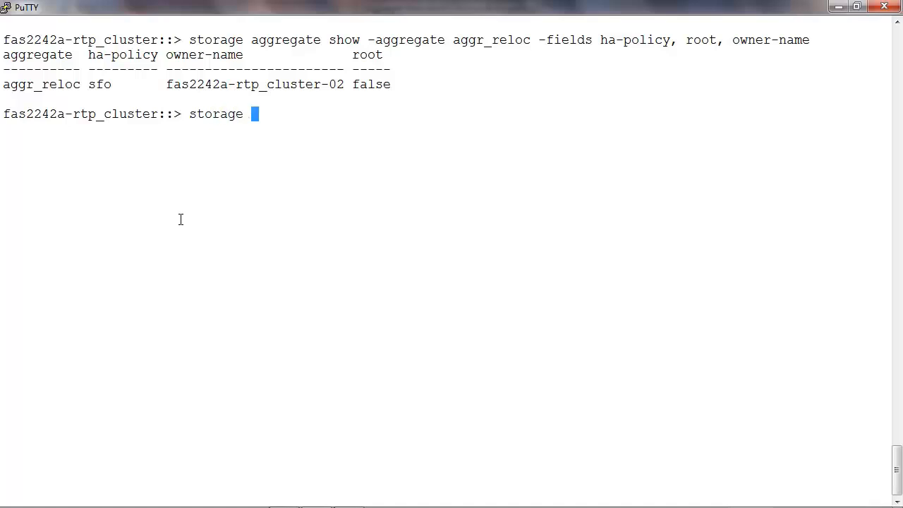
text(failover)
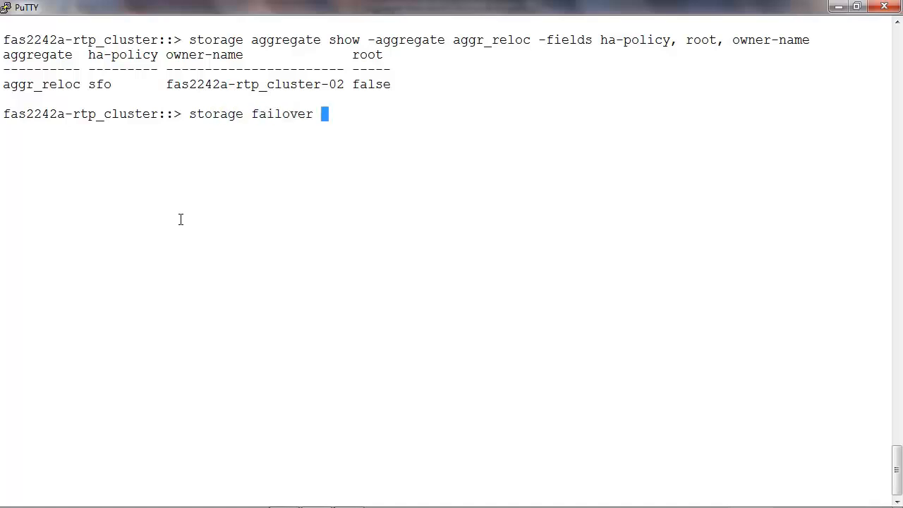
text(mod)
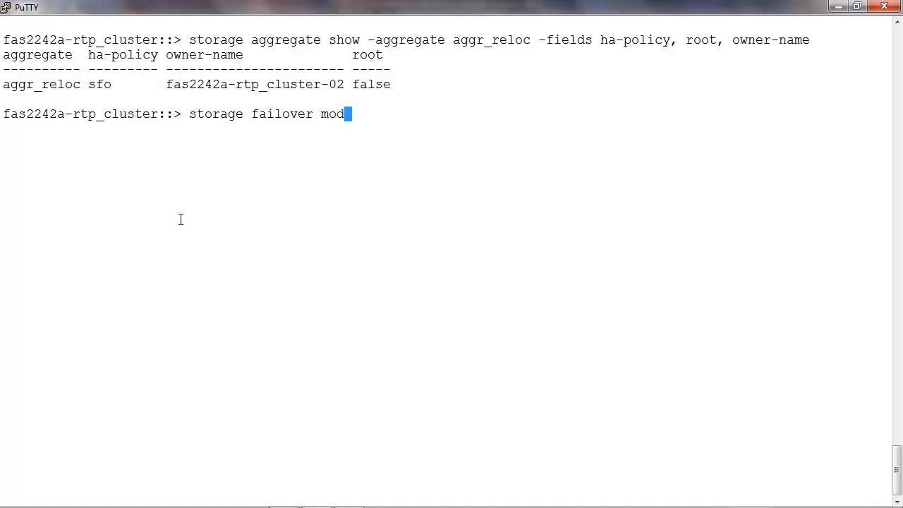
text(ify -ena)
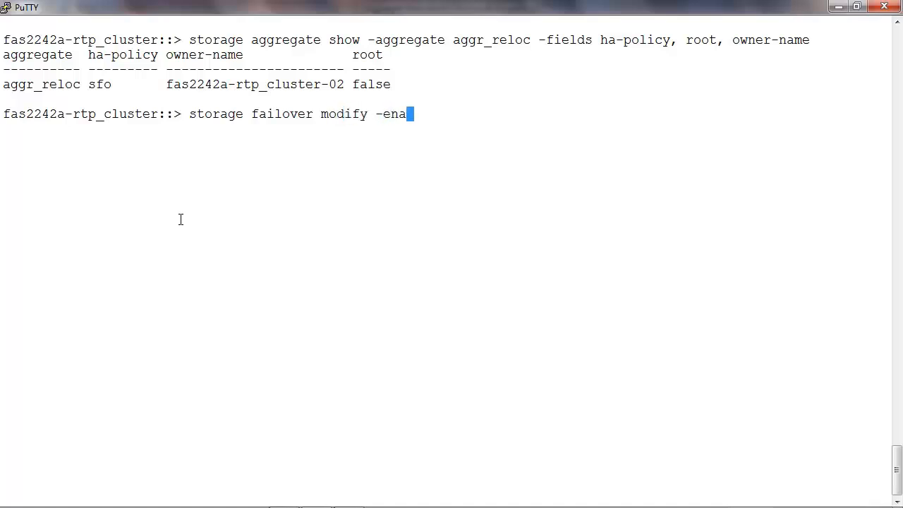
text(bled true)
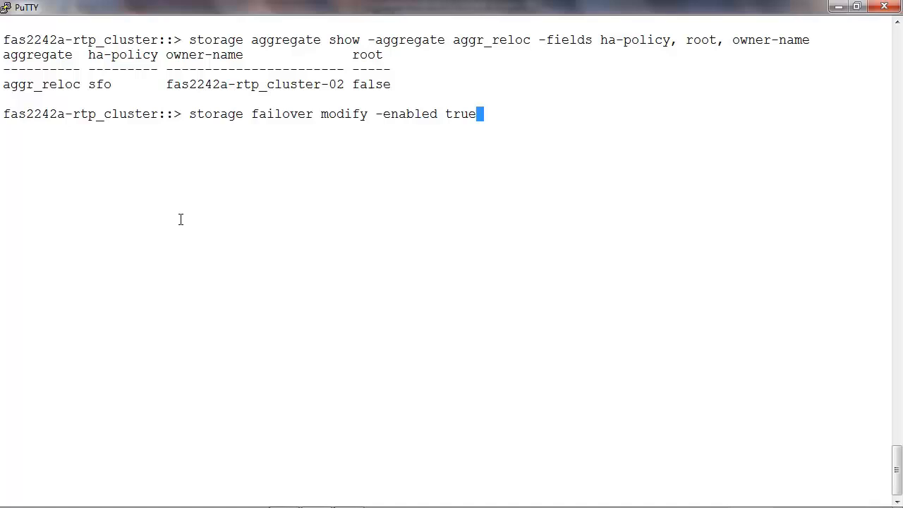
text(-node fas2242a-rtp_cluster-02)
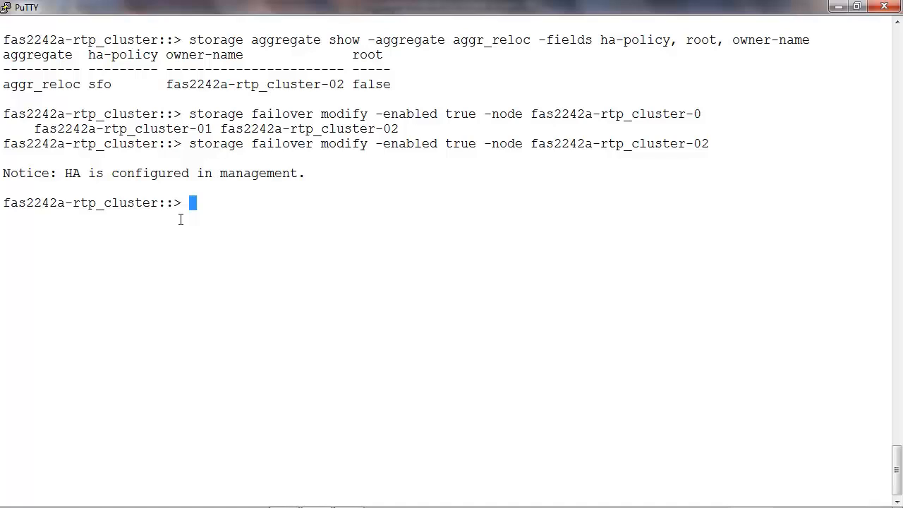
text(st)
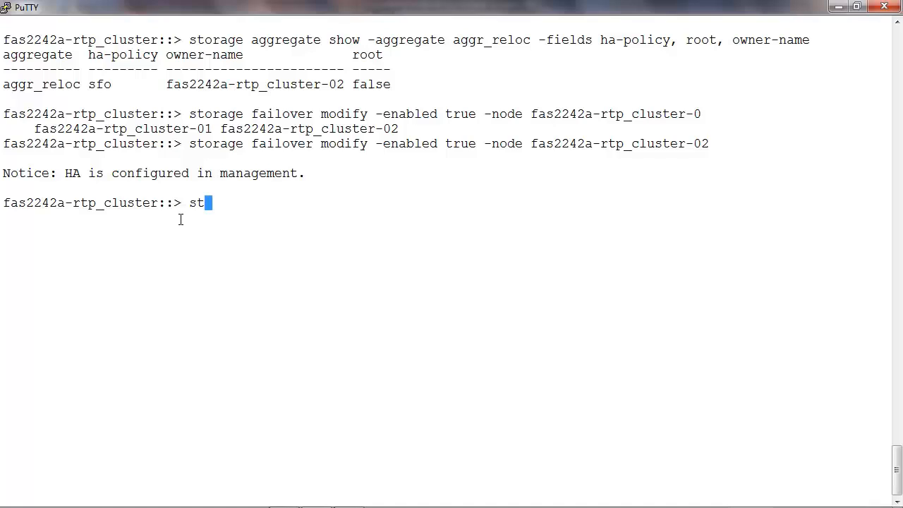
text(orage aggregate show)
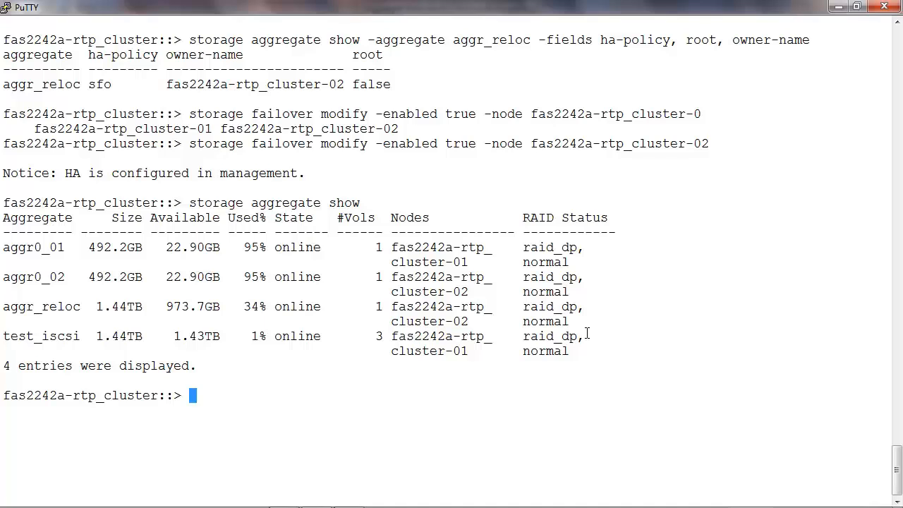
mouse_move(427, 424)
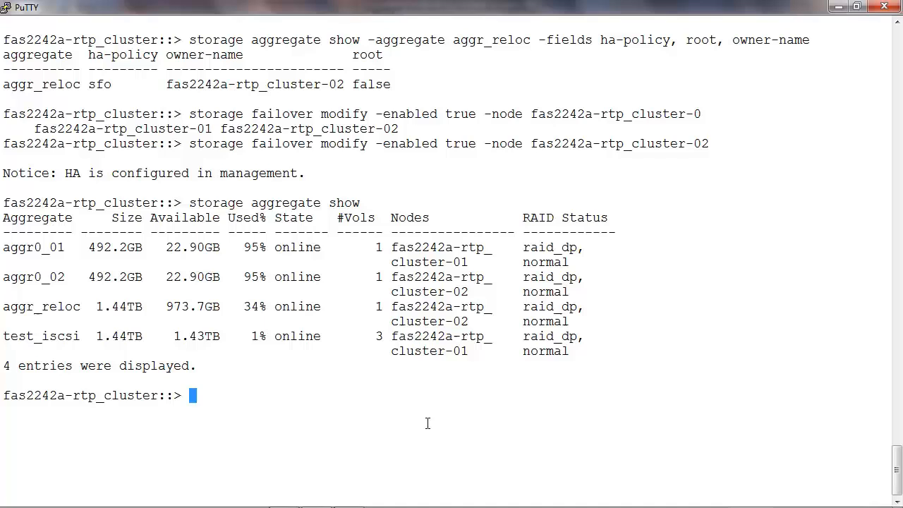
mouse_move(428, 423)
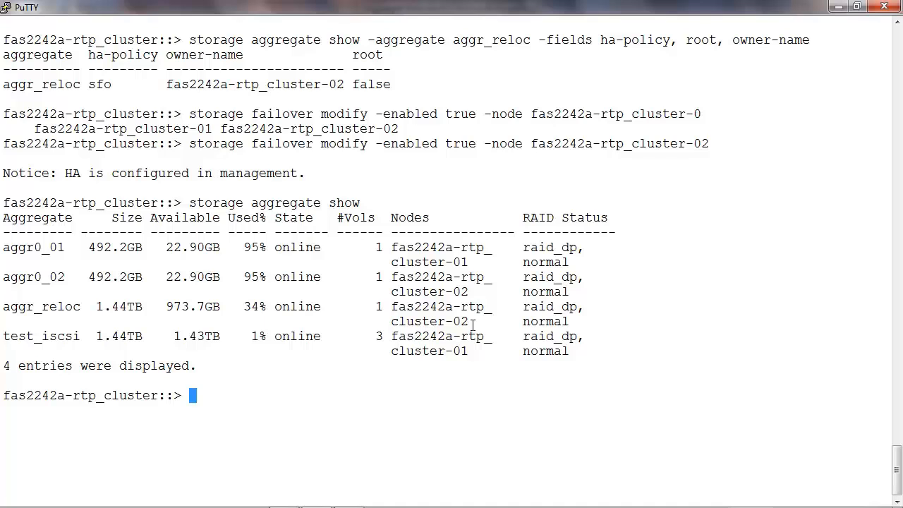
mouse_move(412, 429)
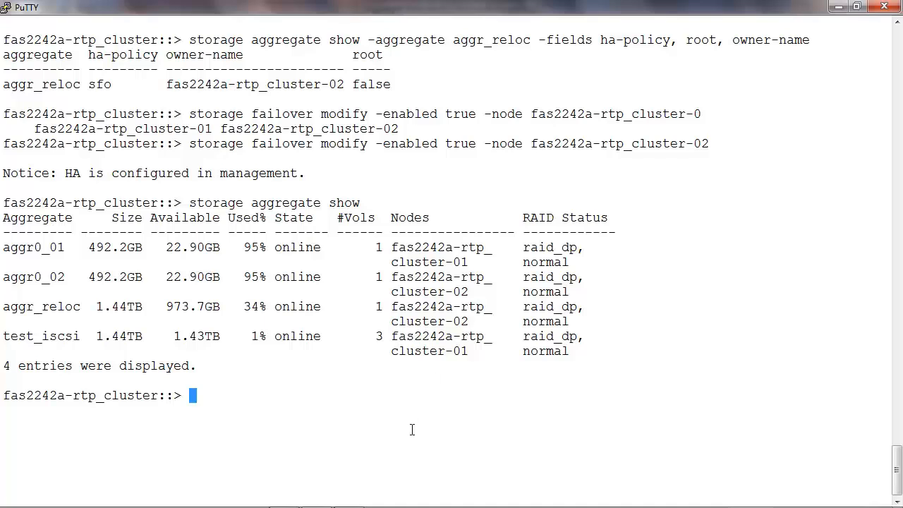
text(aggr relo)
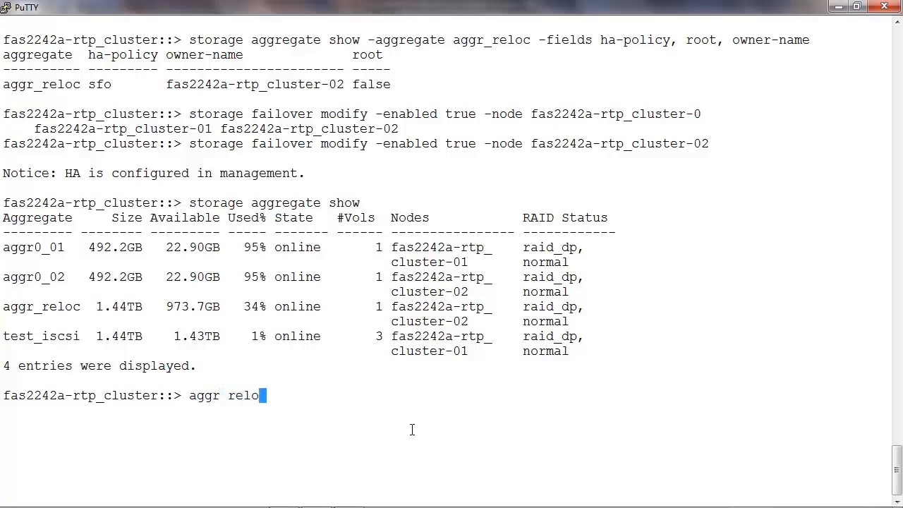
text(cation start -node fas2242a-rtp_cluster-0)
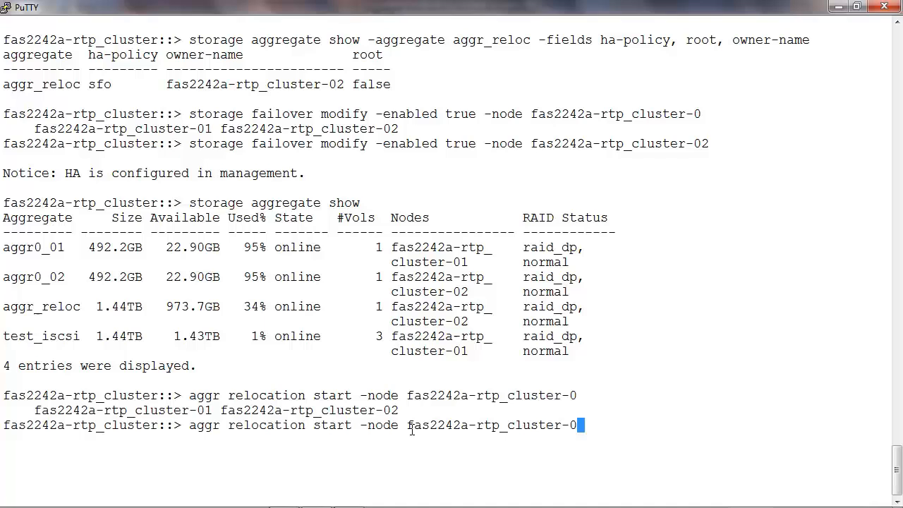
text(2)
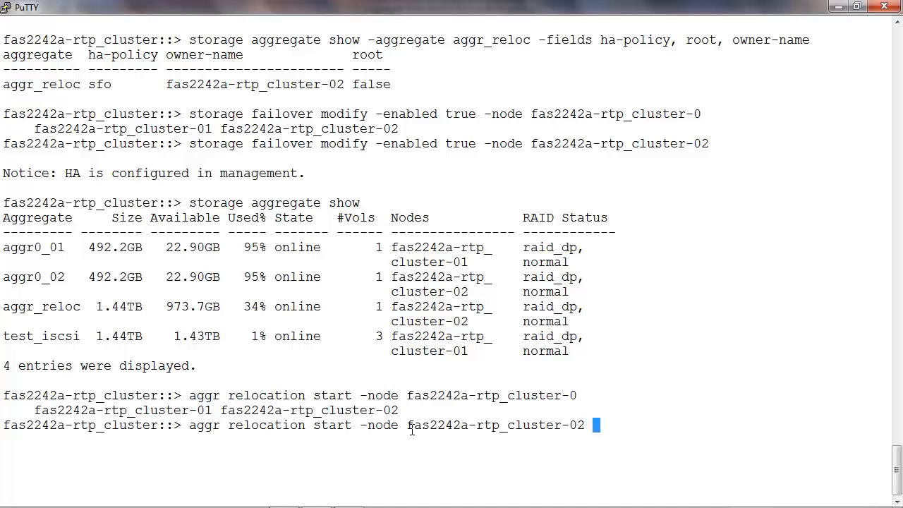
text(-destination fas2242a-rtp_cluster-01 -a)
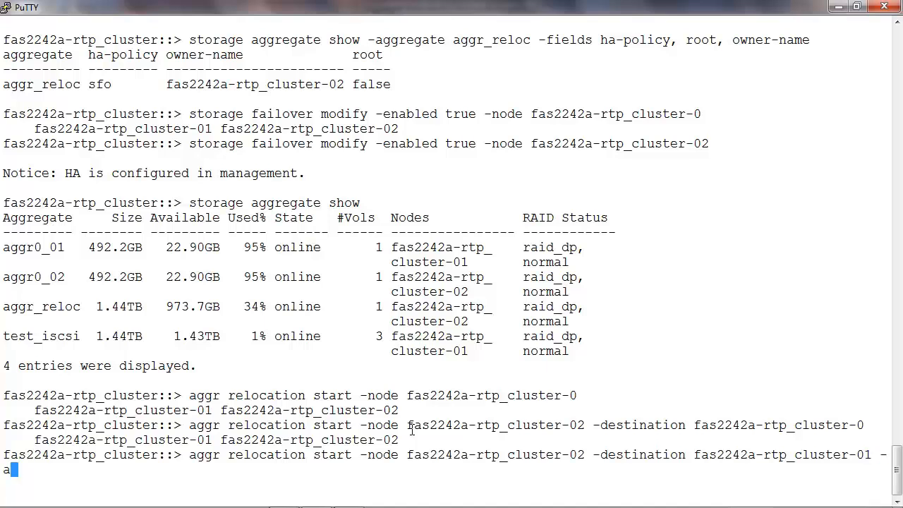
text(ggregate-list)
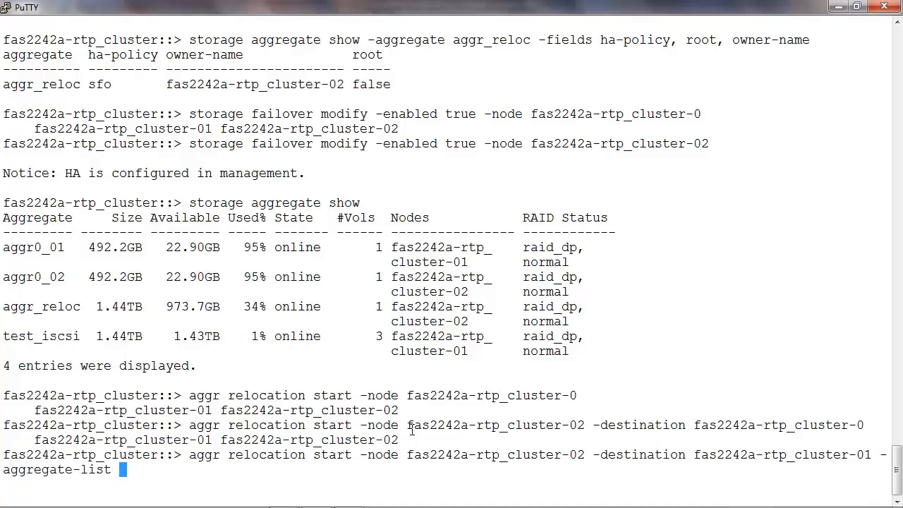
text(aggr_reloc)
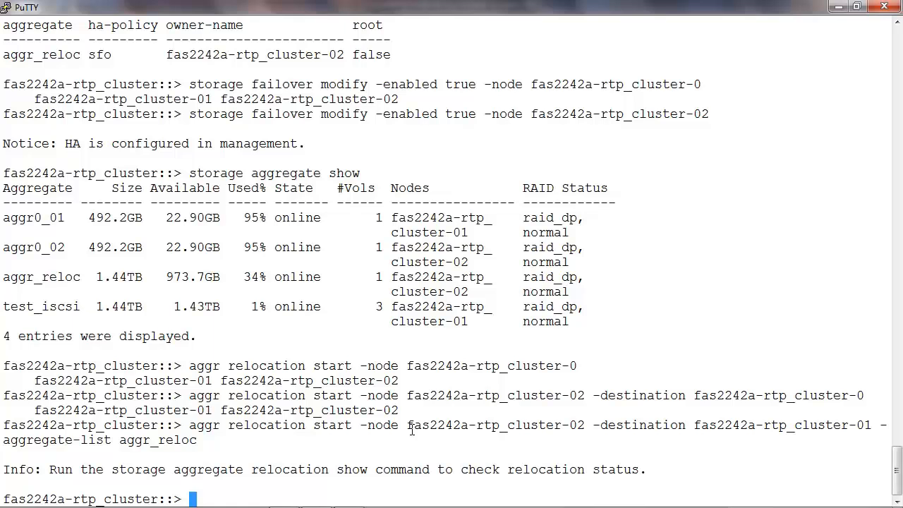
text(aggr)
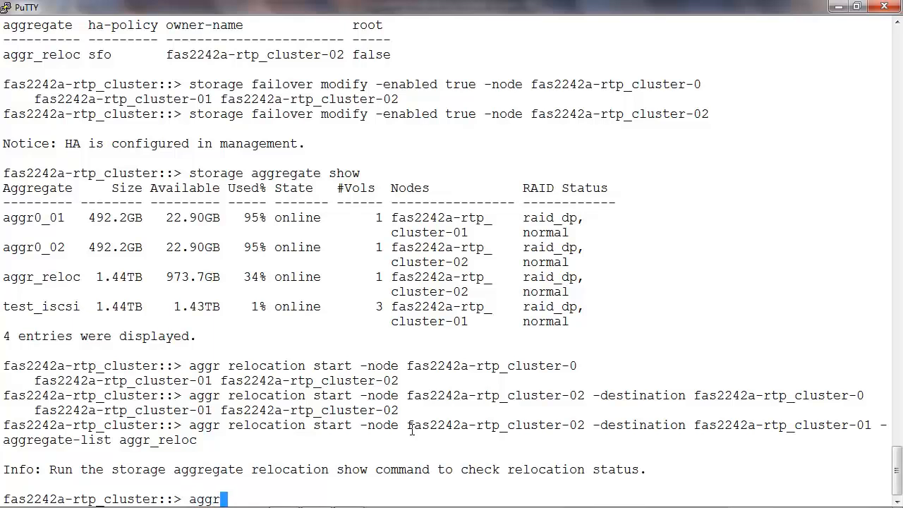
text(relo)
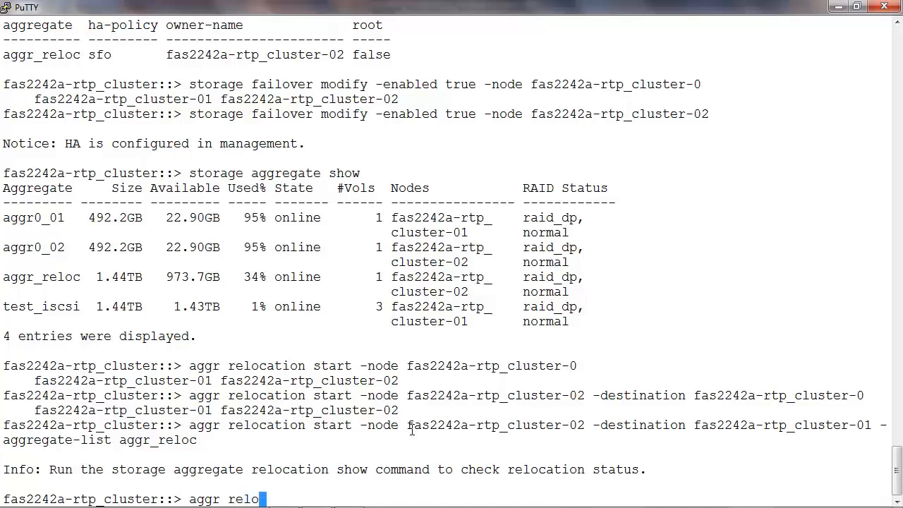
text(cation show)
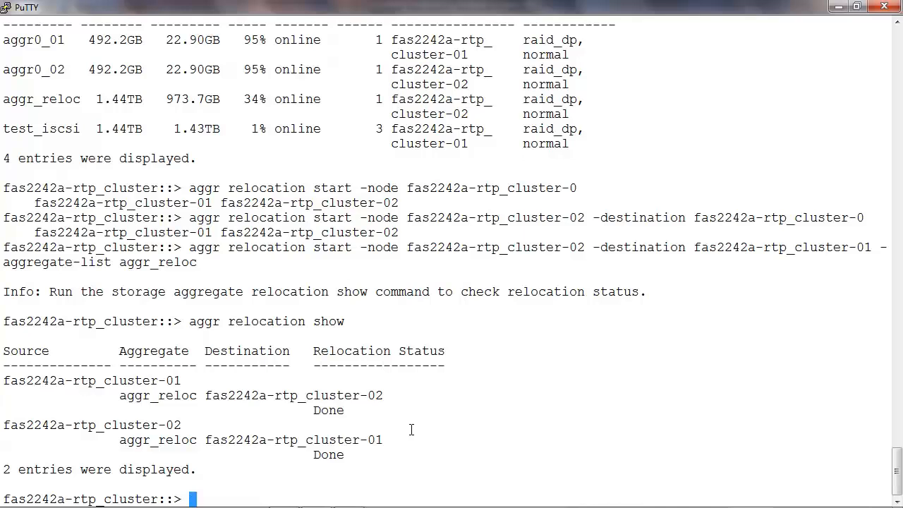
mouse_move(207, 409)
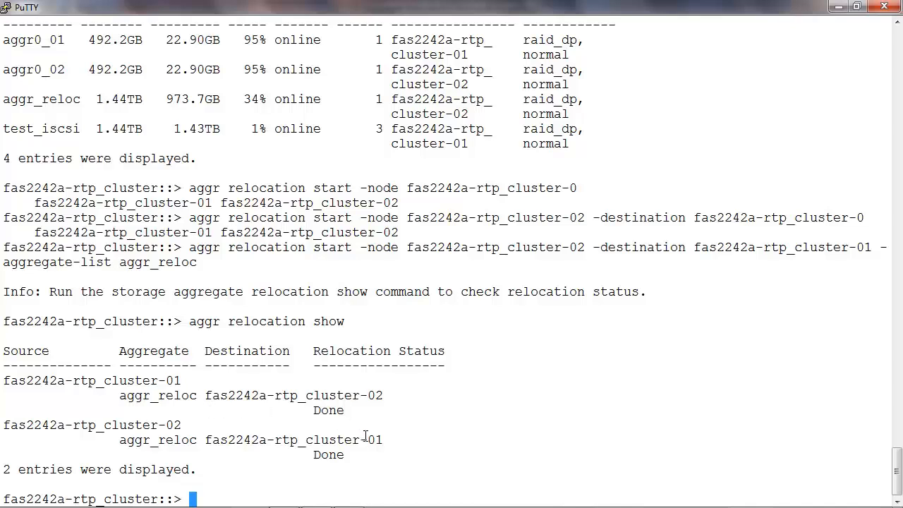
mouse_move(345, 454)
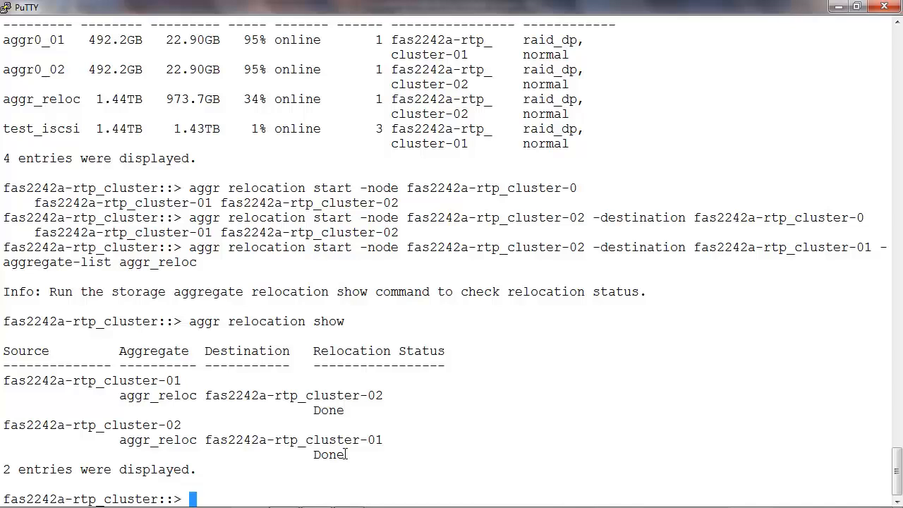
text(storage)
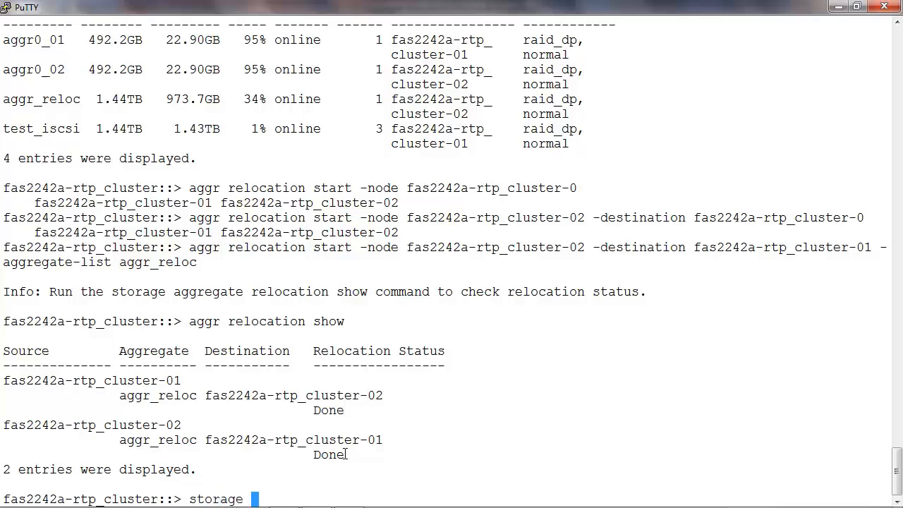
text(aggregate)
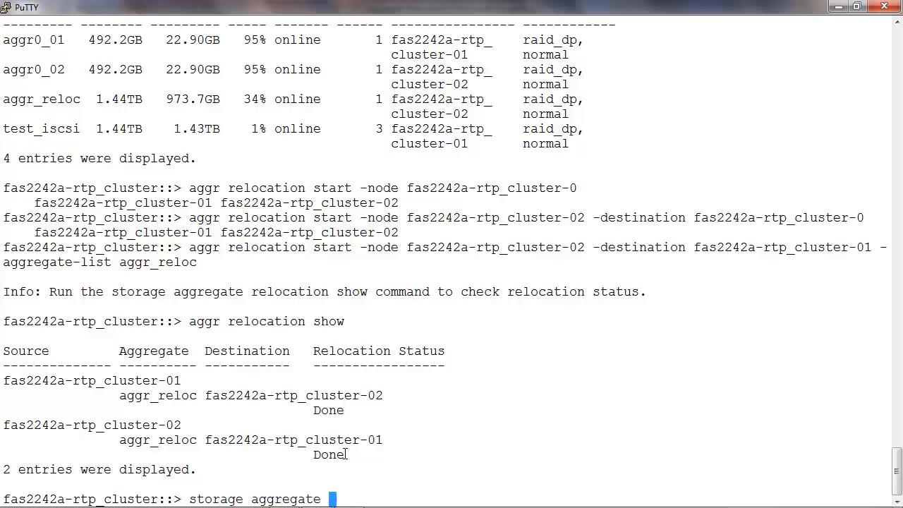
text(sho)
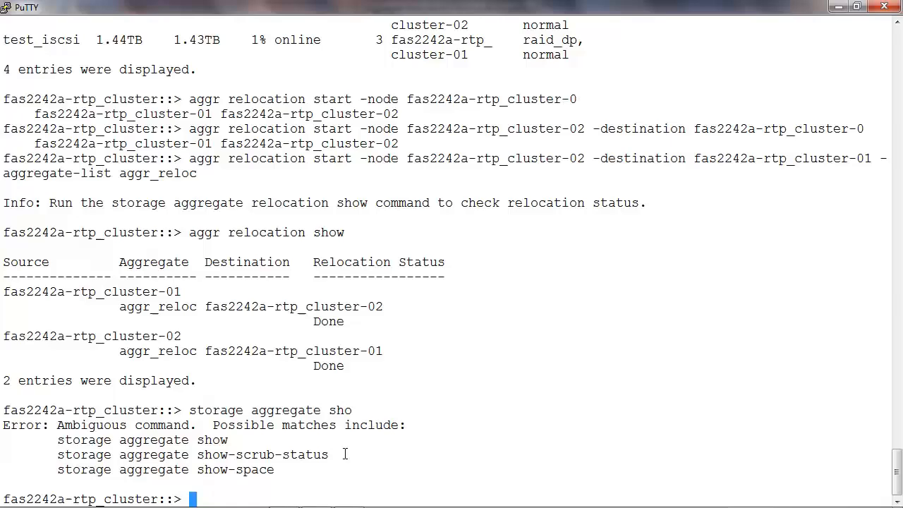
text(storage aggregate show)
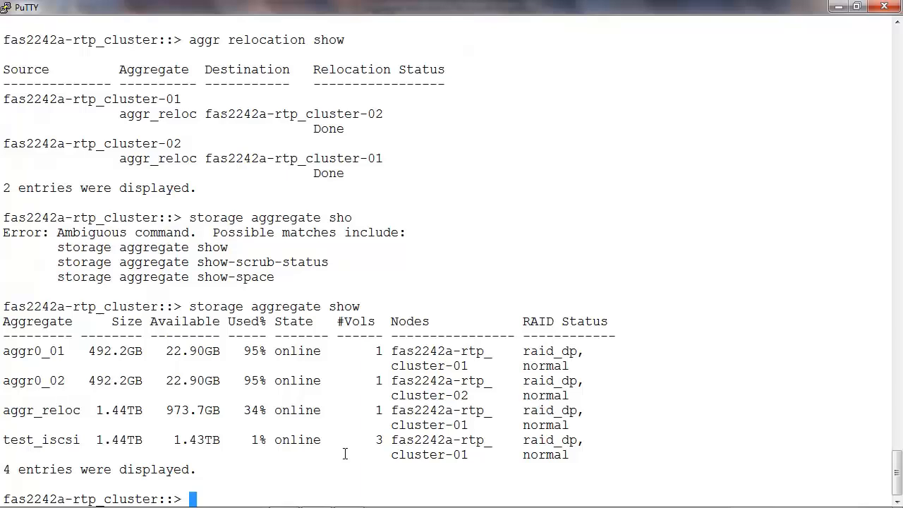
mouse_move(480, 423)
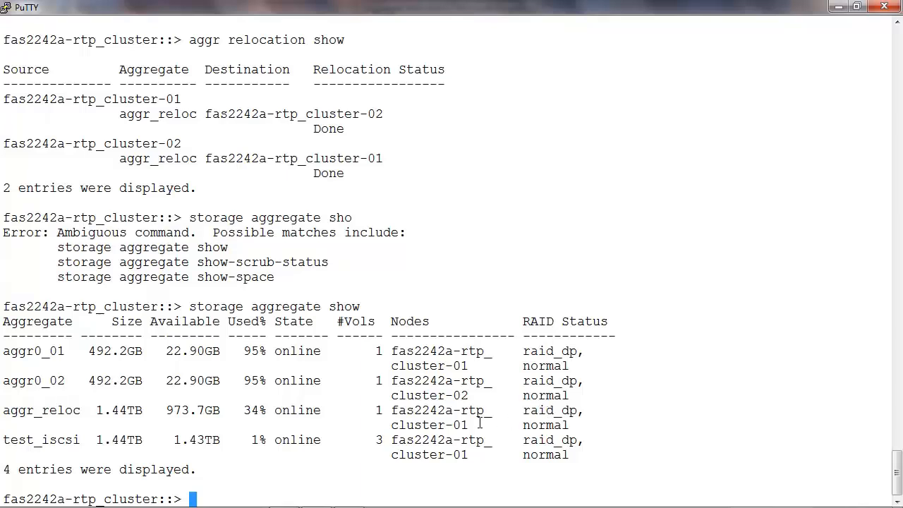